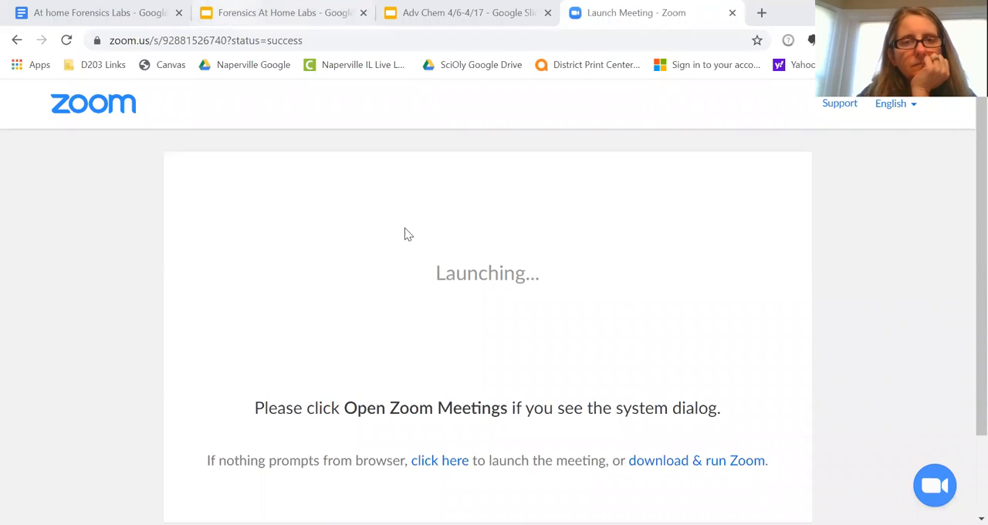
# - Switch to the At home Forensics Labs document, glance at the linked slides, and return to the doc
pyautogui.click(100, 13)
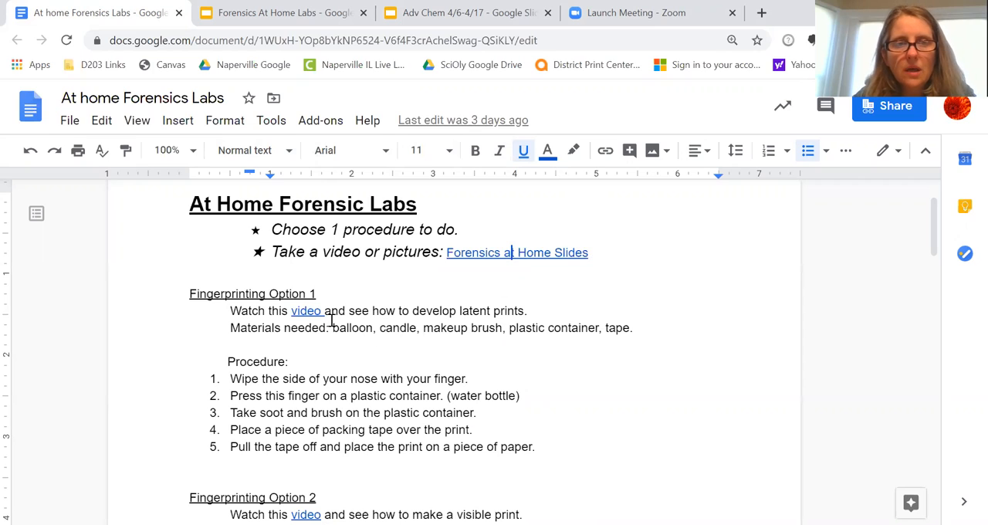
pyautogui.scroll(-3)
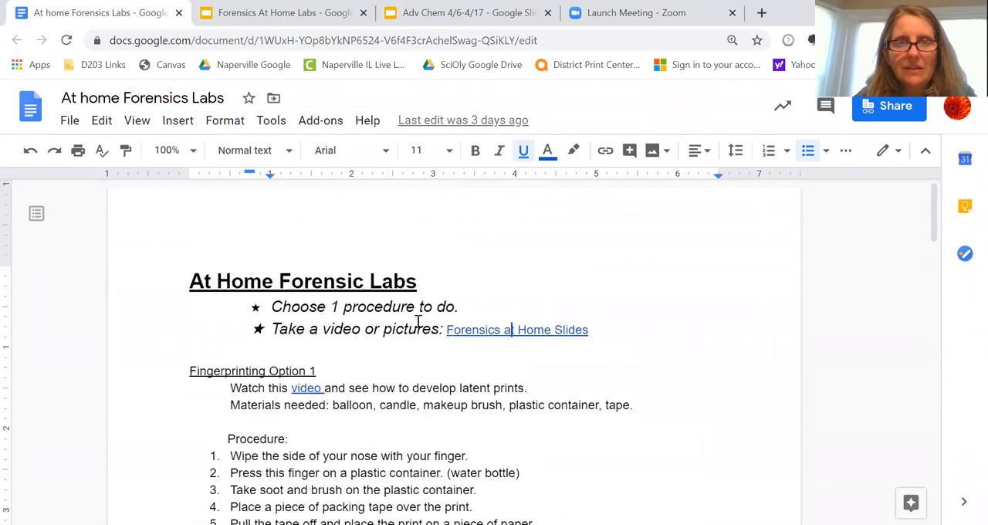
pyautogui.moveTo(496, 326)
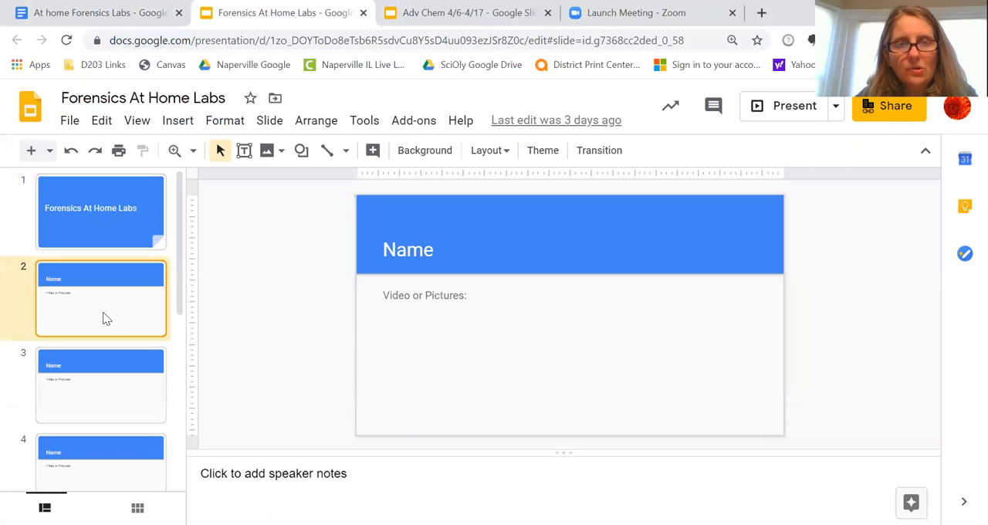
pyautogui.click(93, 12)
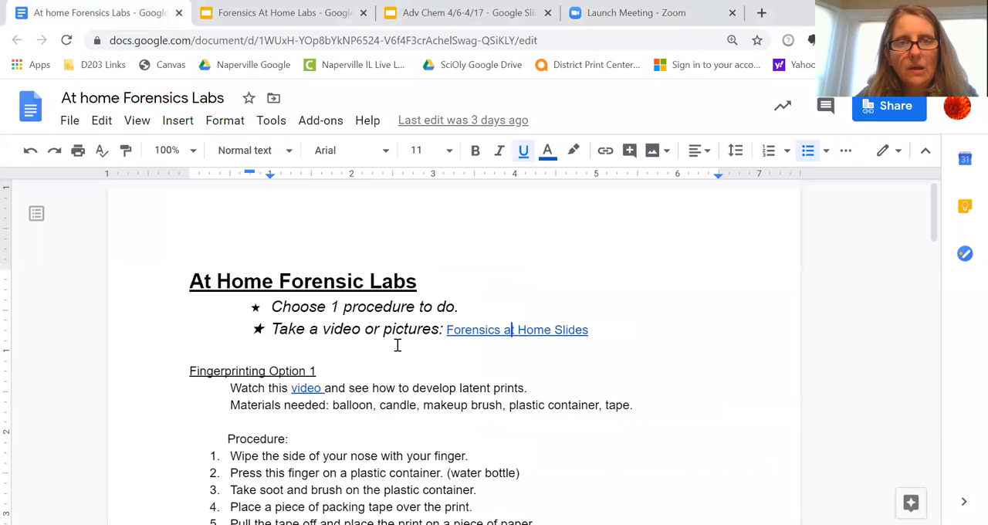
pyautogui.scroll(-3)
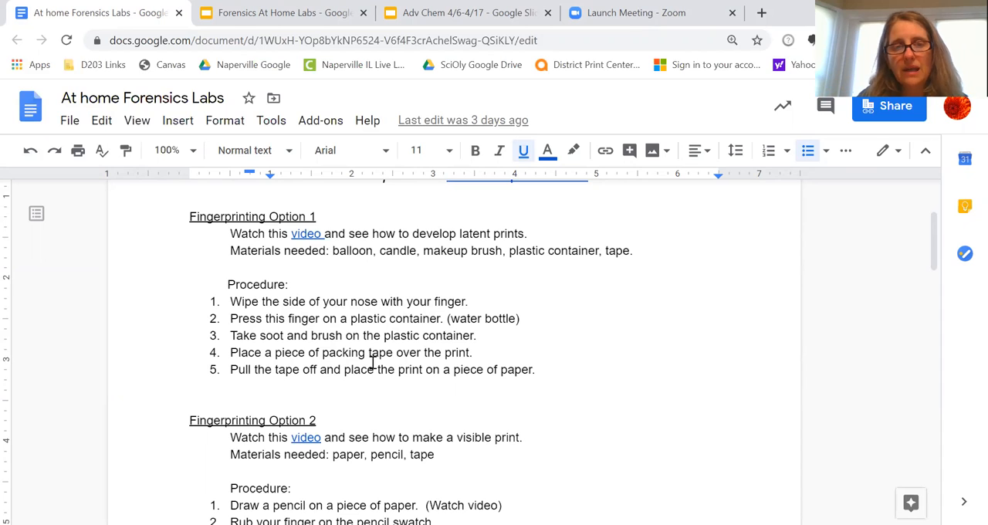
pyautogui.moveTo(413, 382)
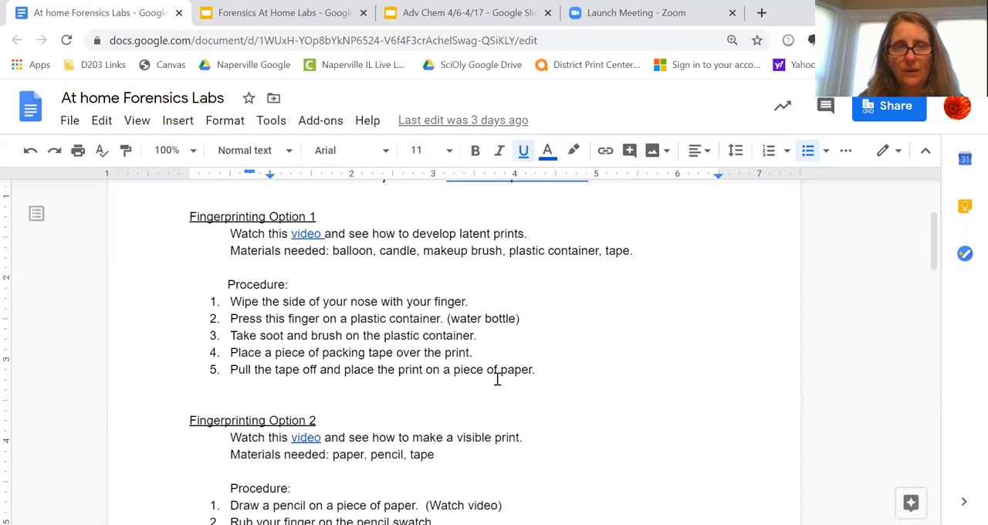
pyautogui.scroll(-3)
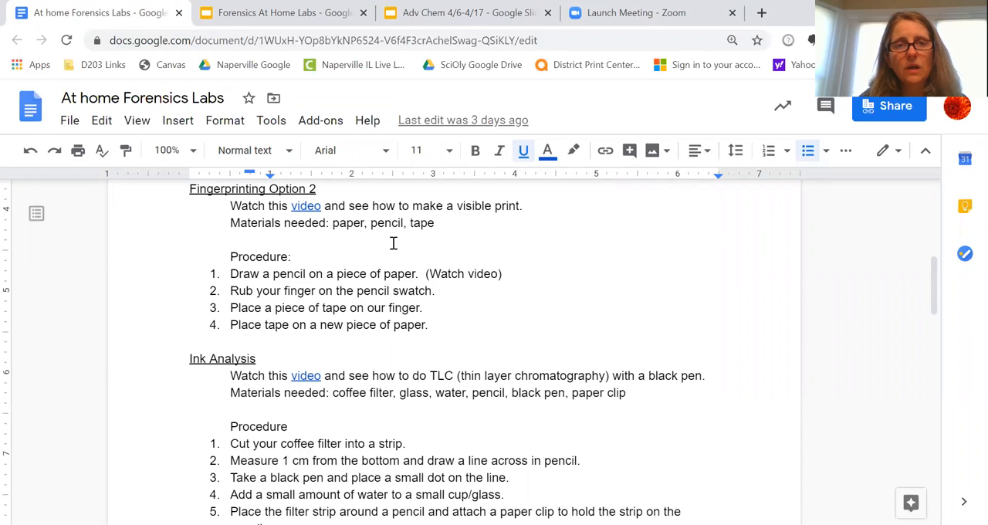
pyautogui.moveTo(370, 235)
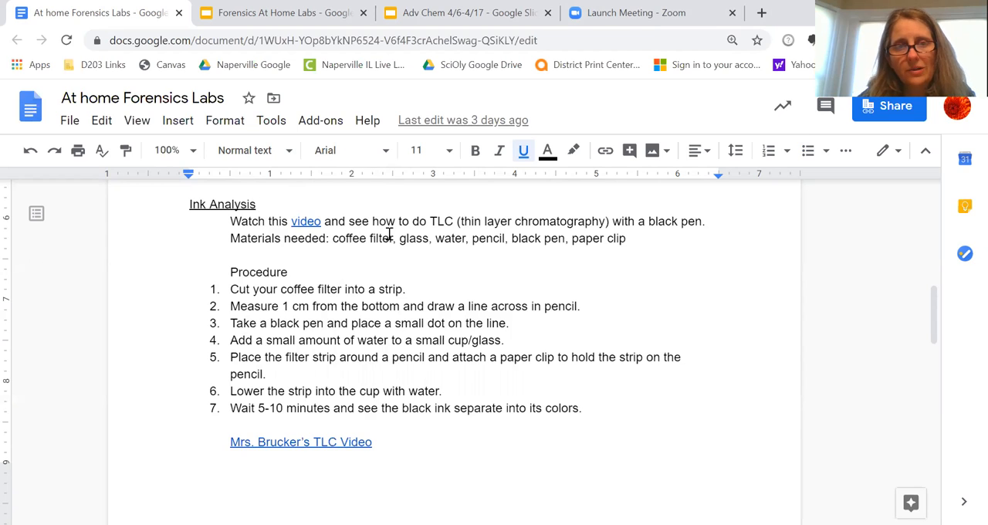
pyautogui.moveTo(383, 245)
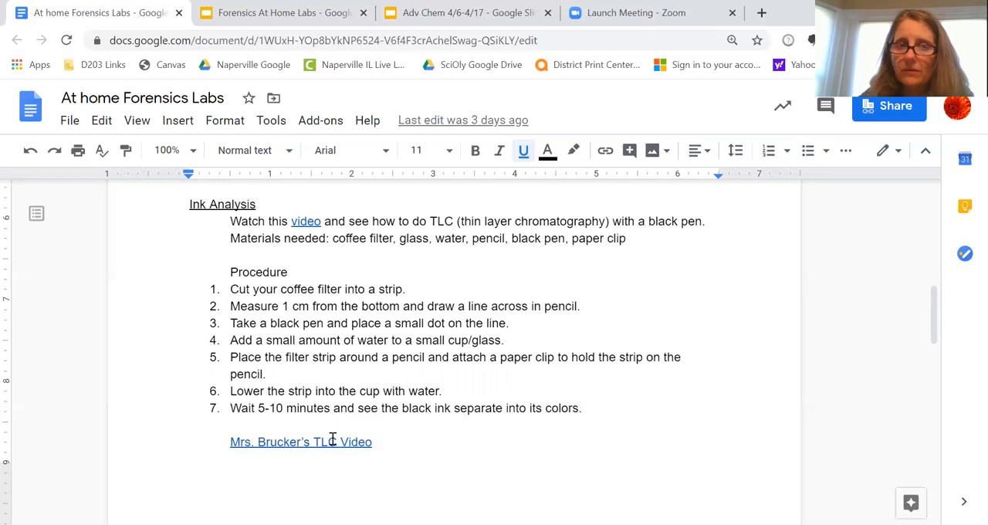
pyautogui.scroll(-3)
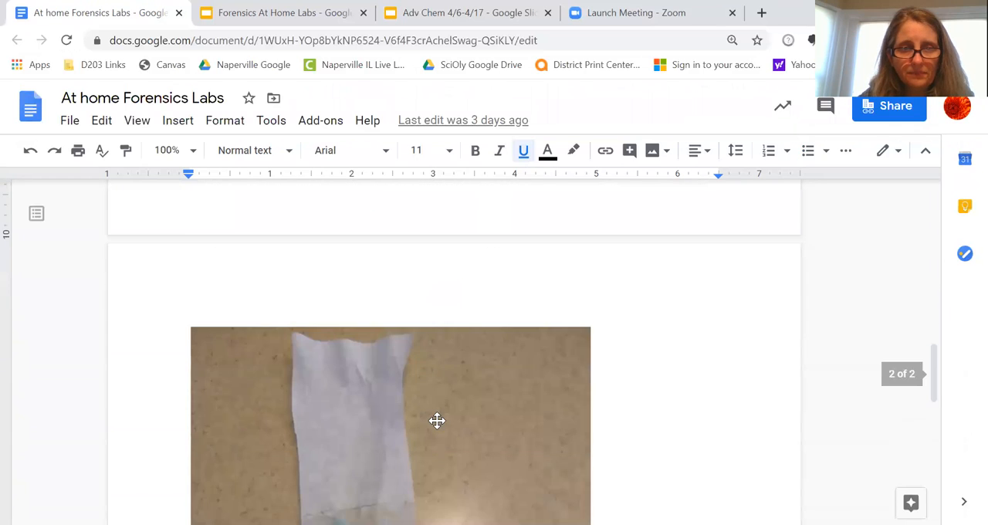
pyautogui.scroll(-3)
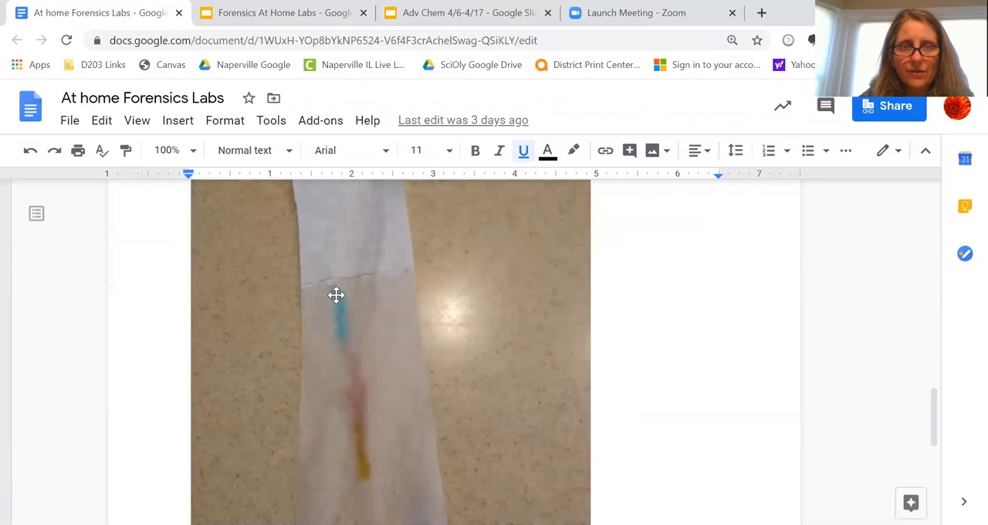
pyautogui.moveTo(386, 344)
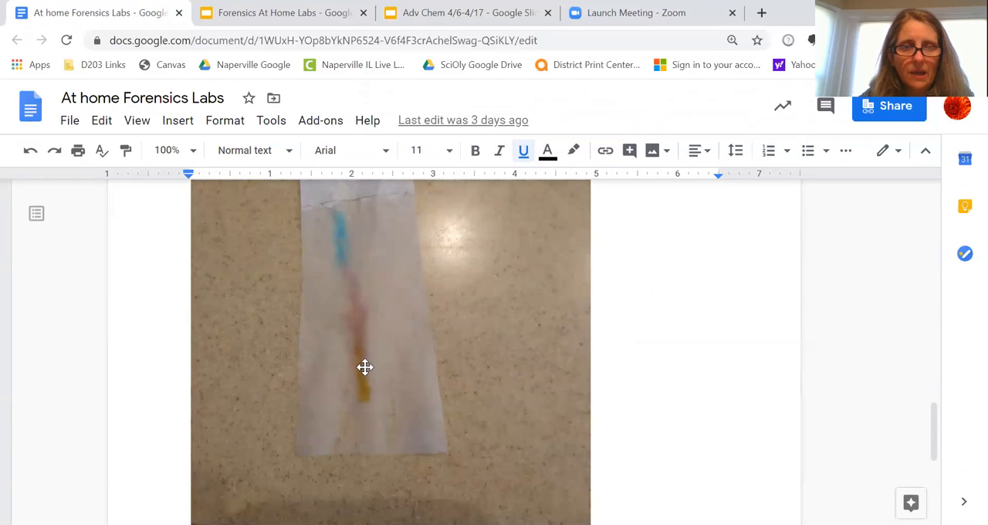
pyautogui.moveTo(383, 367)
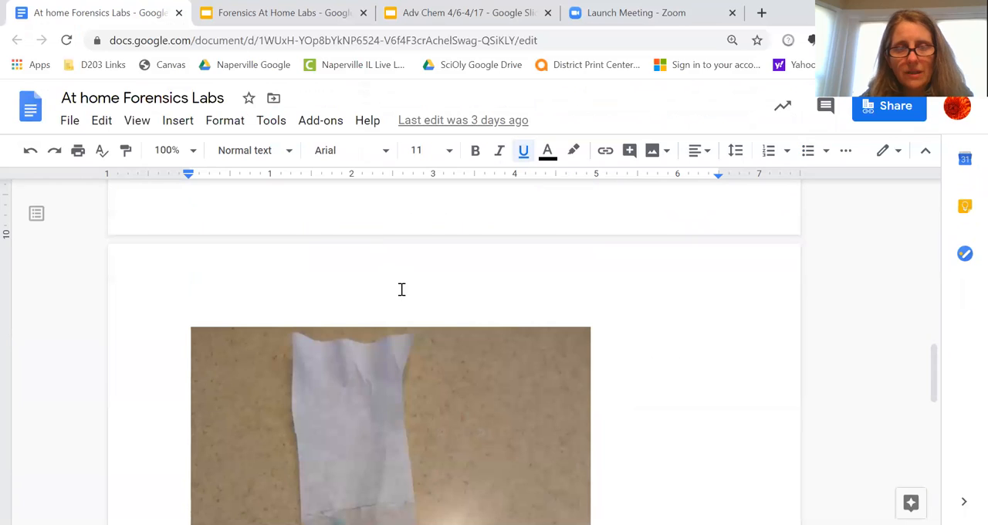
pyautogui.scroll(-3)
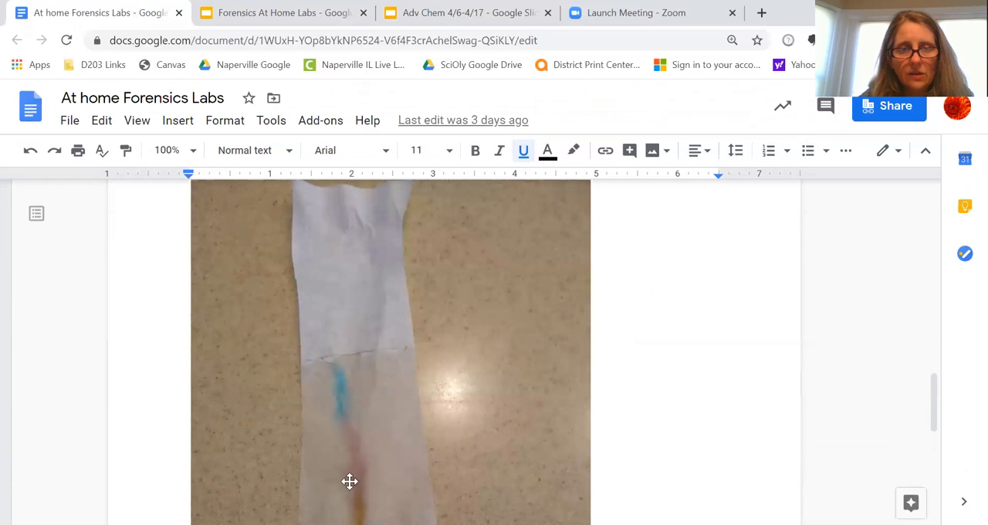
pyautogui.scroll(-3)
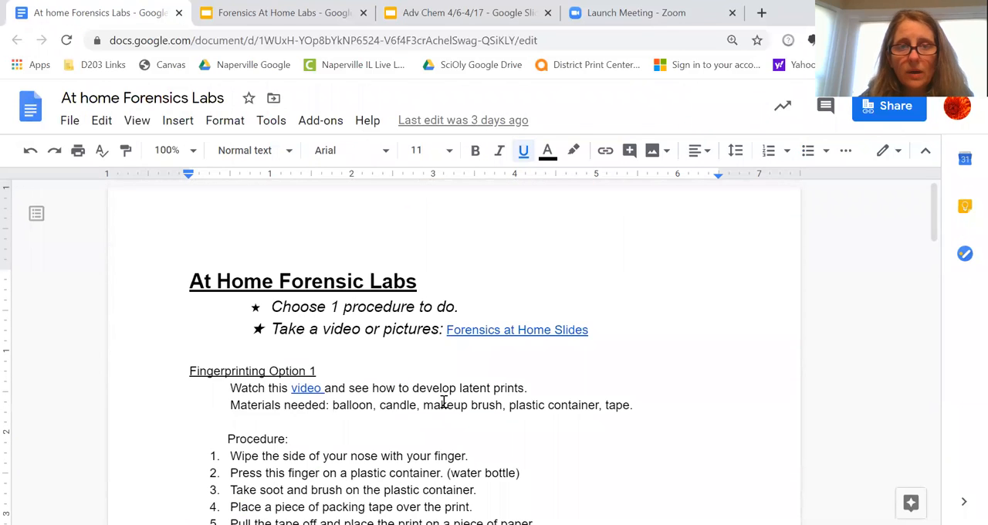
pyautogui.scroll(-3)
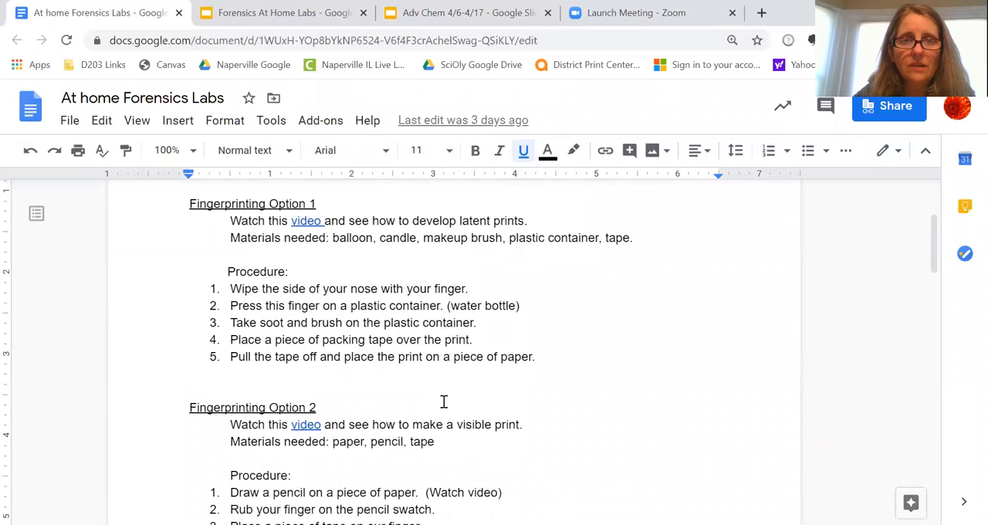
pyautogui.scroll(-3)
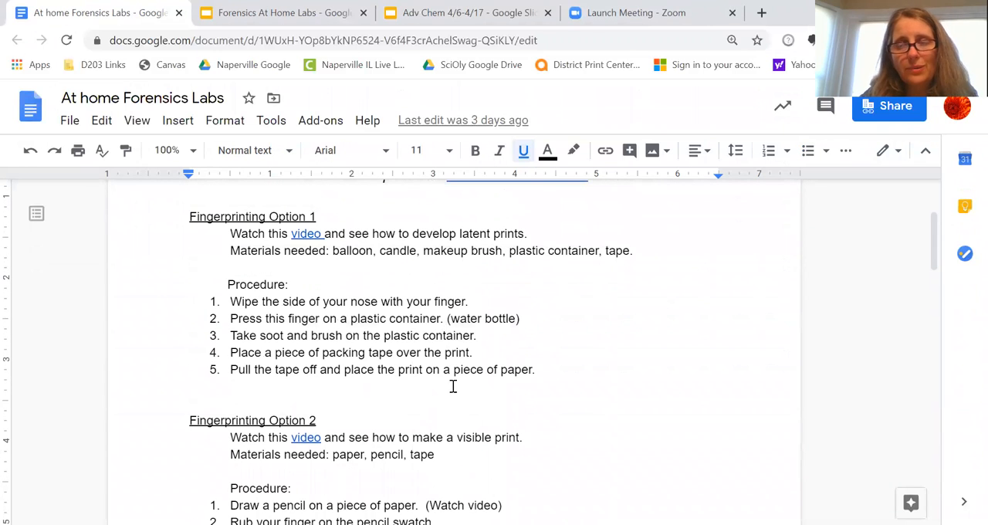
pyautogui.scroll(-3)
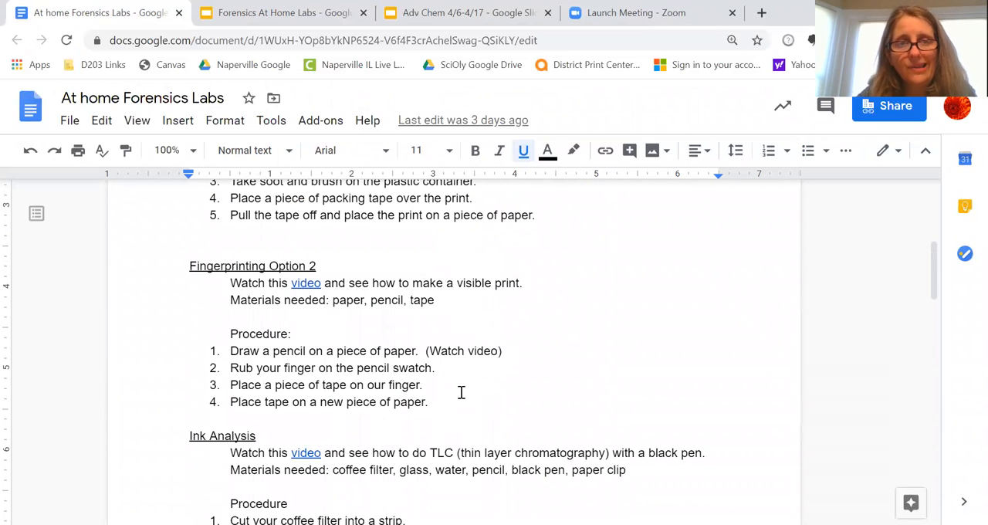
pyautogui.scroll(-3)
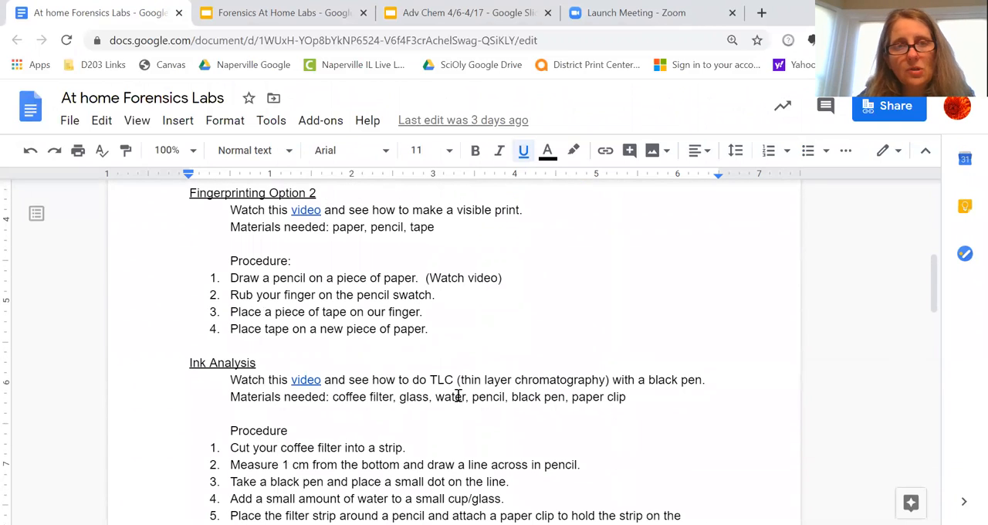
pyautogui.scroll(-3)
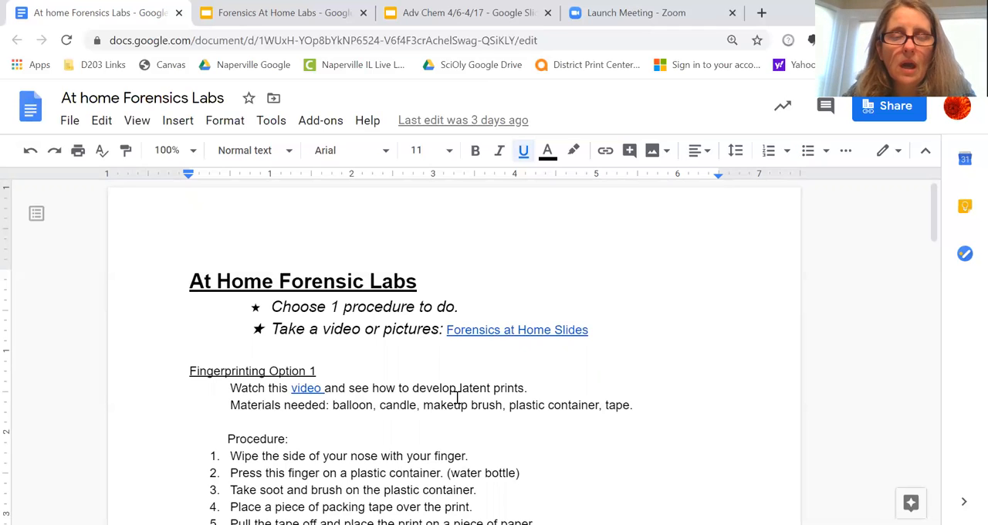
pyautogui.moveTo(371, 246)
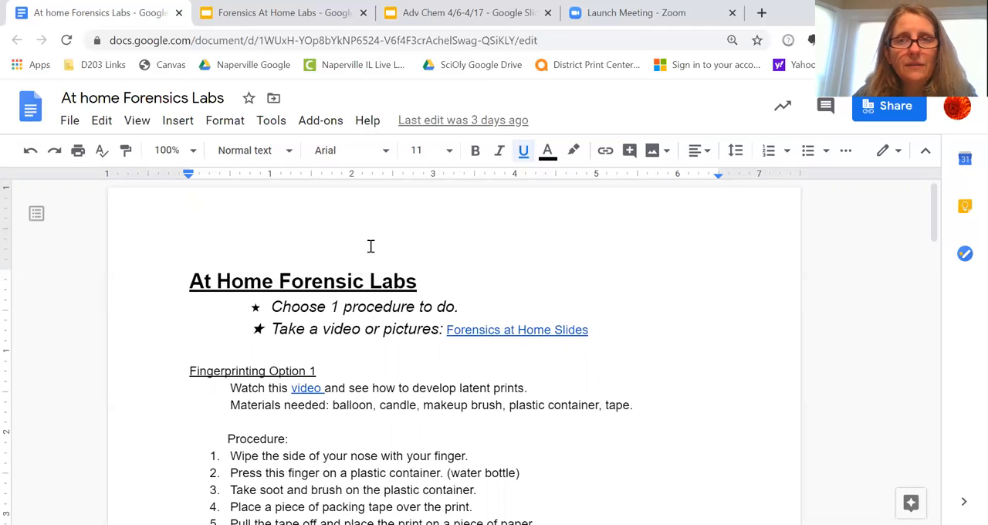